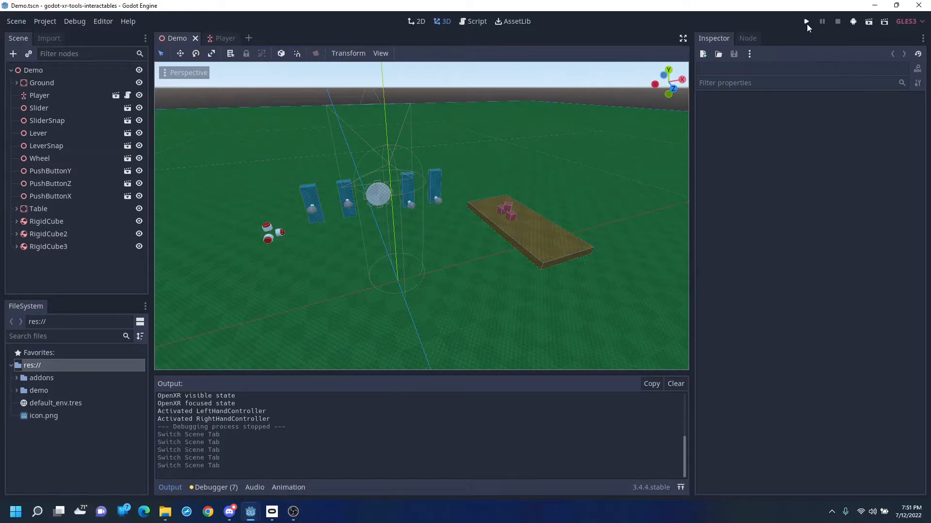
# Step: Run the godot-xr-tools-interactables project from the editor toolbar
pyautogui.click(806, 21)
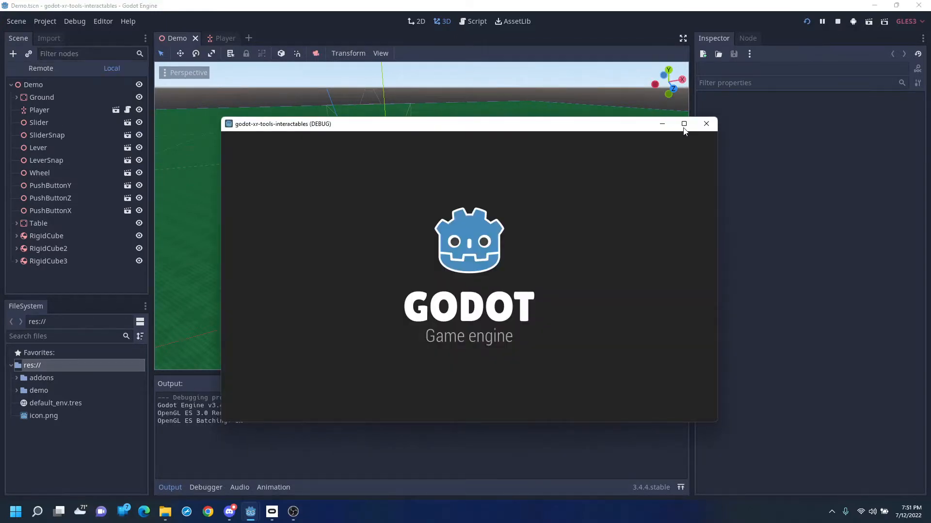
# Step: Test the demo full screen, then relaunch the project from the Debug menu area
pyautogui.click(683, 123)
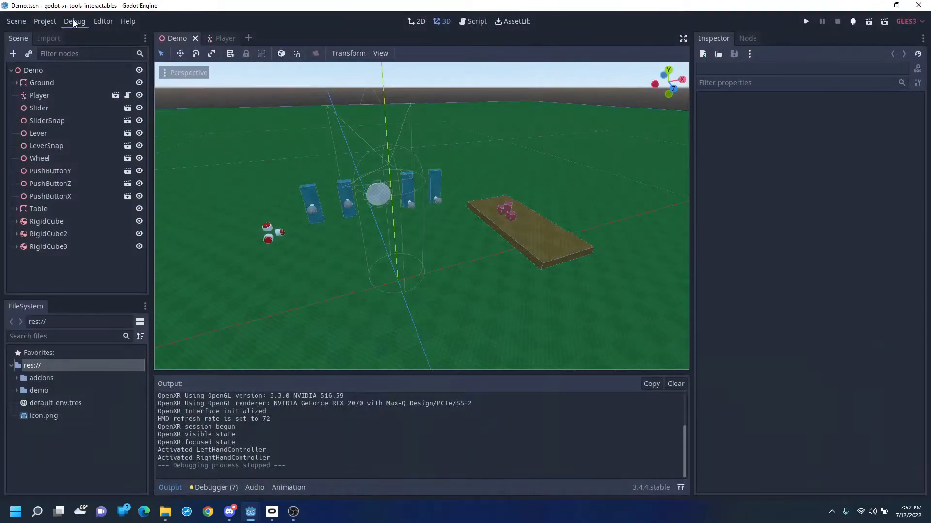
pyautogui.click(75, 21)
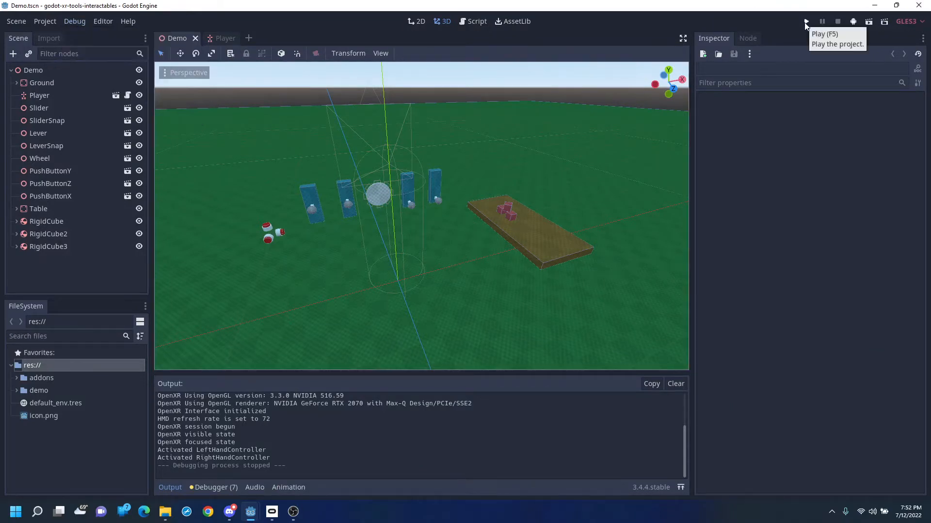
pyautogui.click(806, 22)
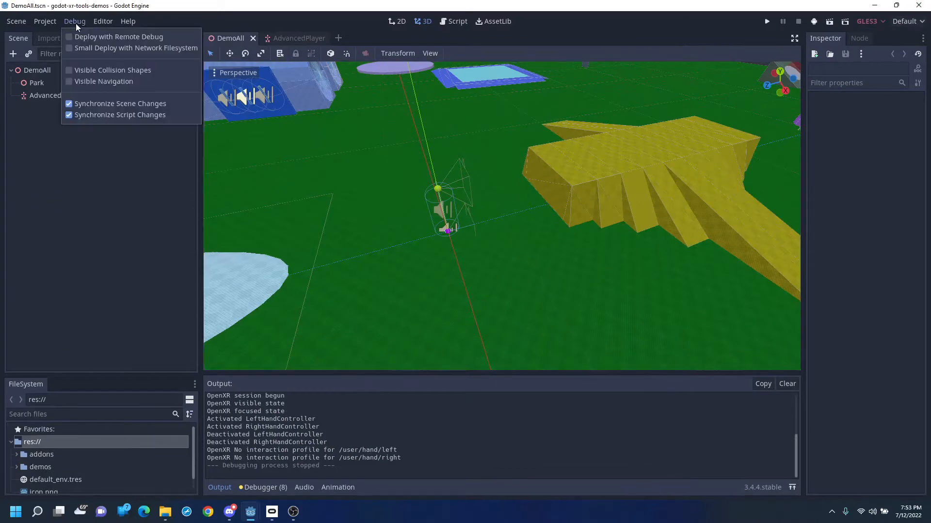
pyautogui.moveTo(86, 70)
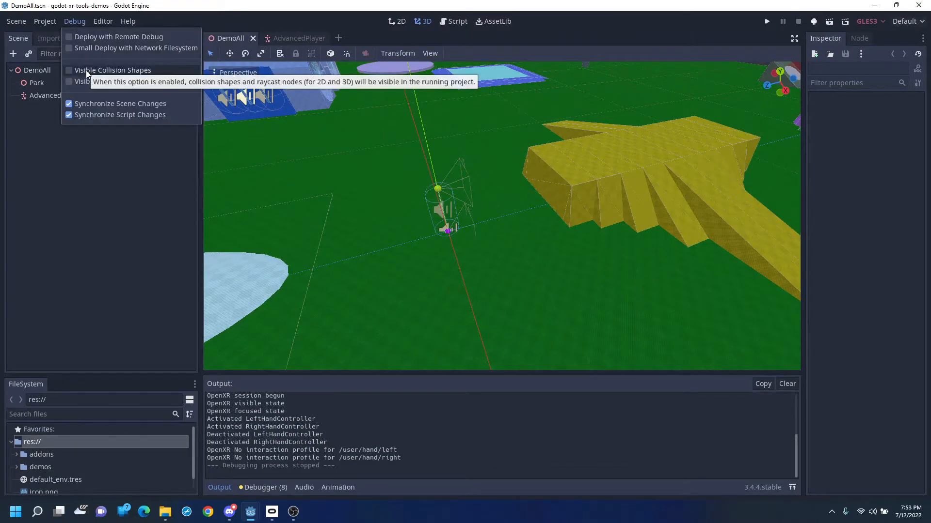
# Step: Enable Visible Collision Shapes and run the demos project full screen
pyautogui.click(69, 69)
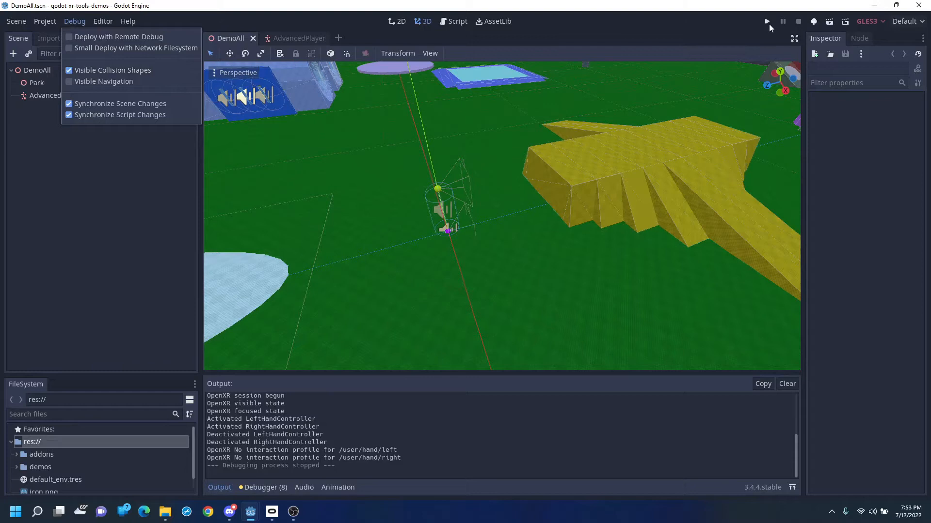
pyautogui.click(766, 21)
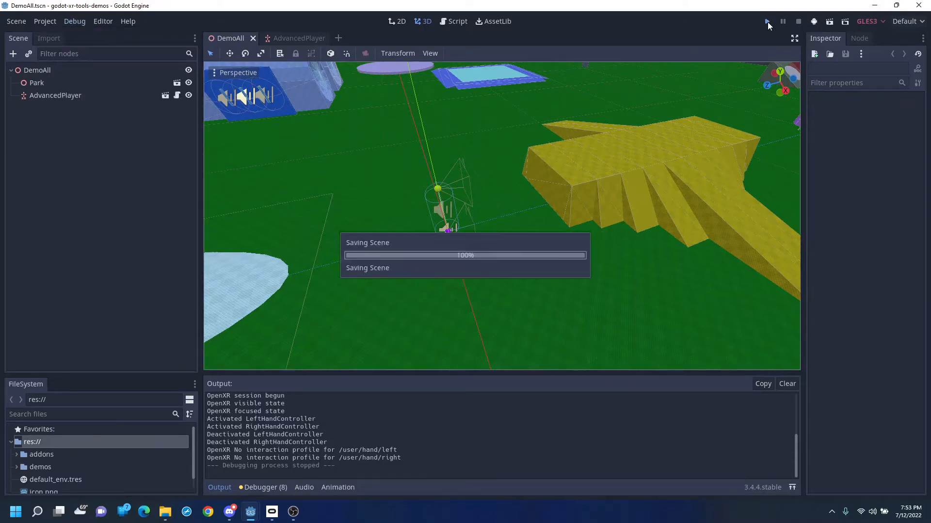
pyautogui.click(767, 22)
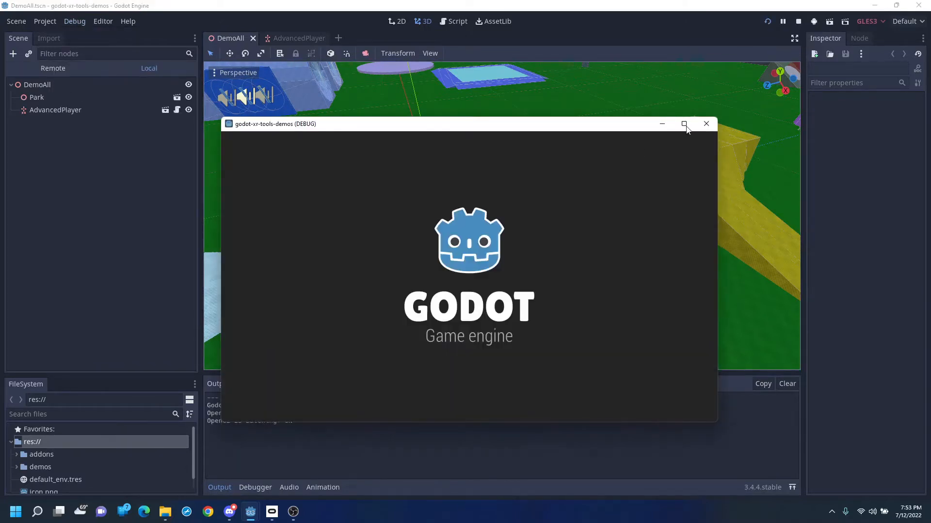
pyautogui.click(684, 123)
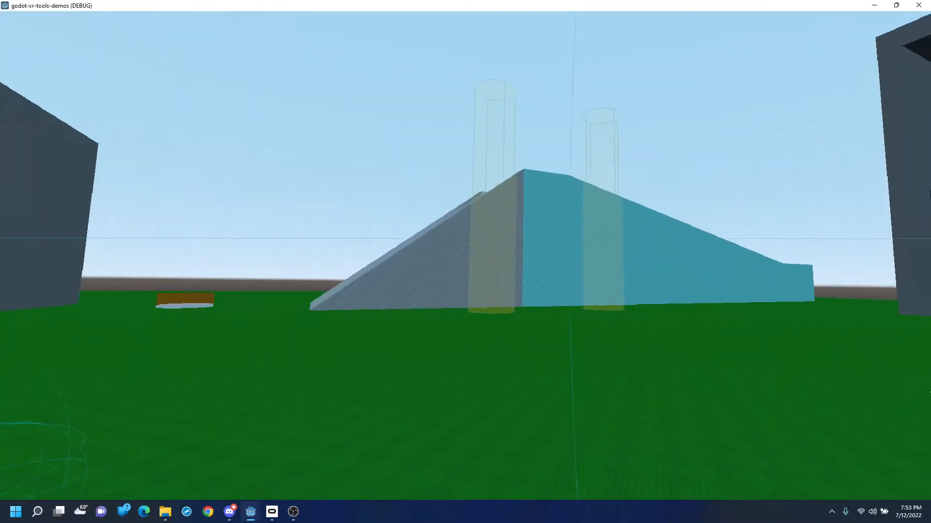